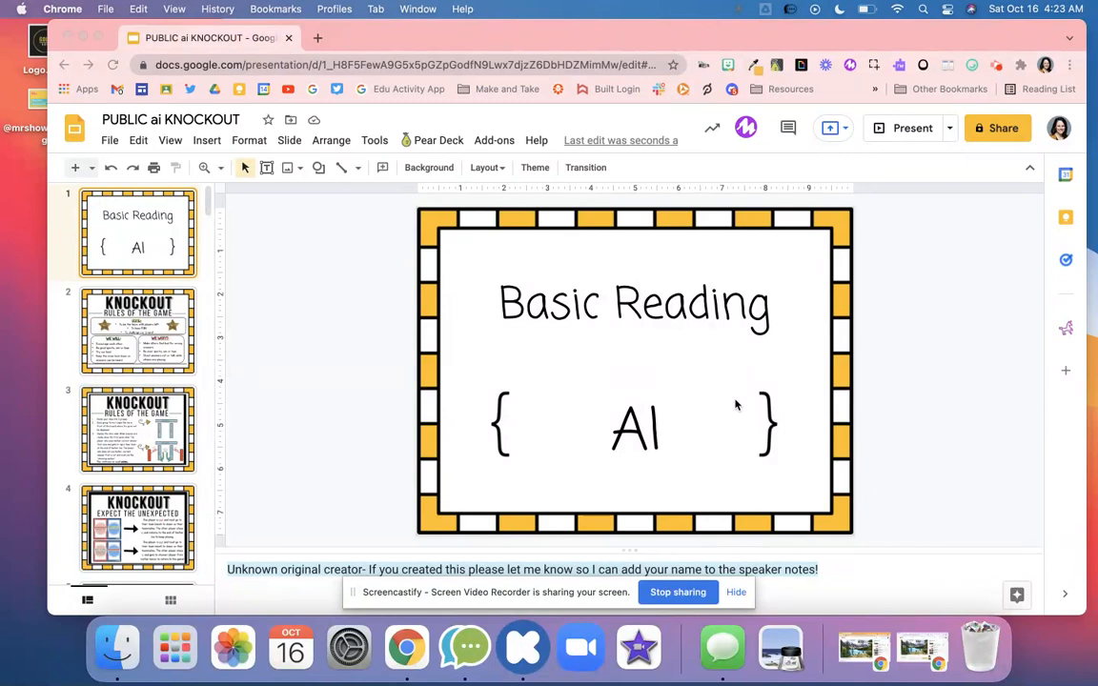
pyautogui.moveTo(282, 299)
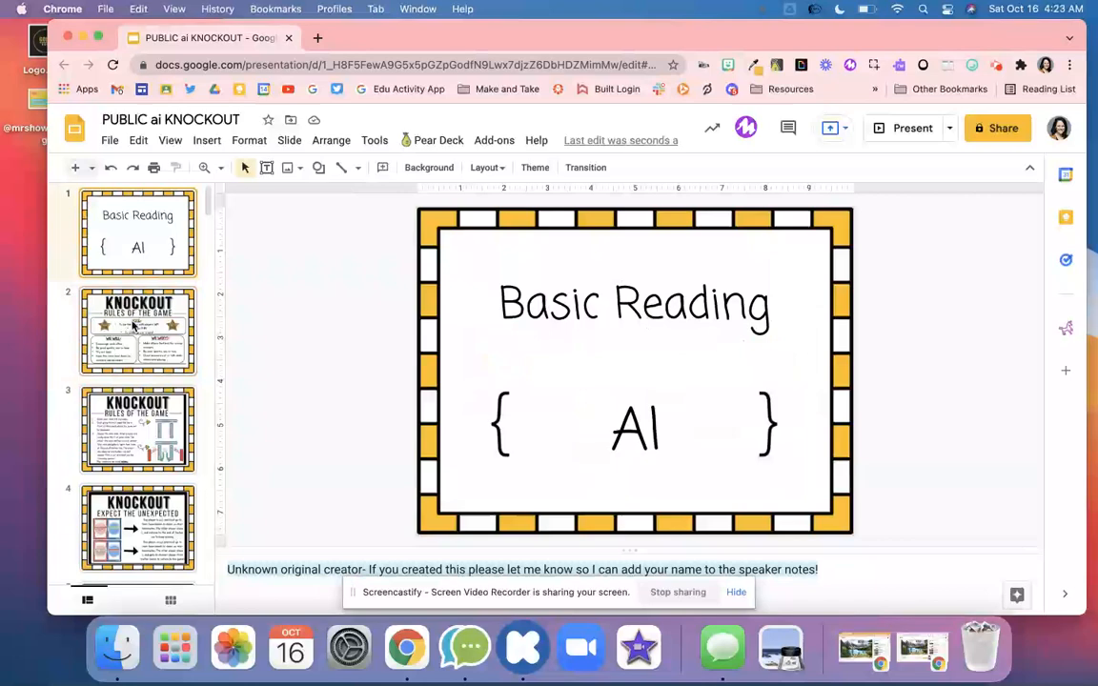
# Open slide 3, the Knockout Rules of the Game slide, and scroll through its diagrams
pyautogui.click(137, 332)
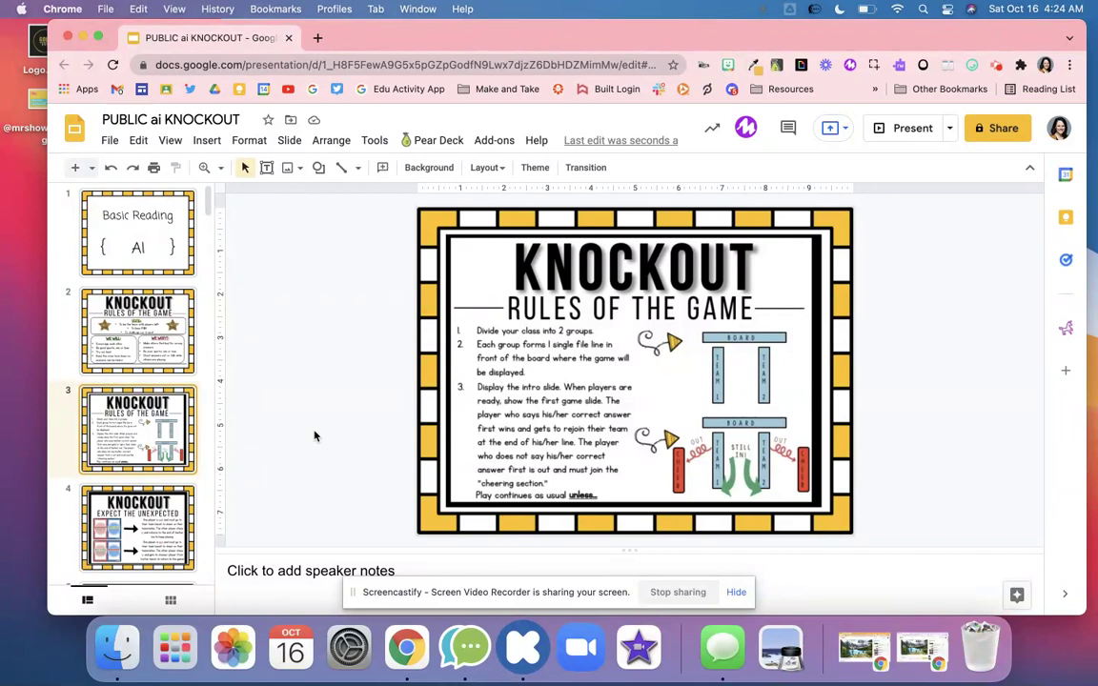
pyautogui.moveTo(762, 348)
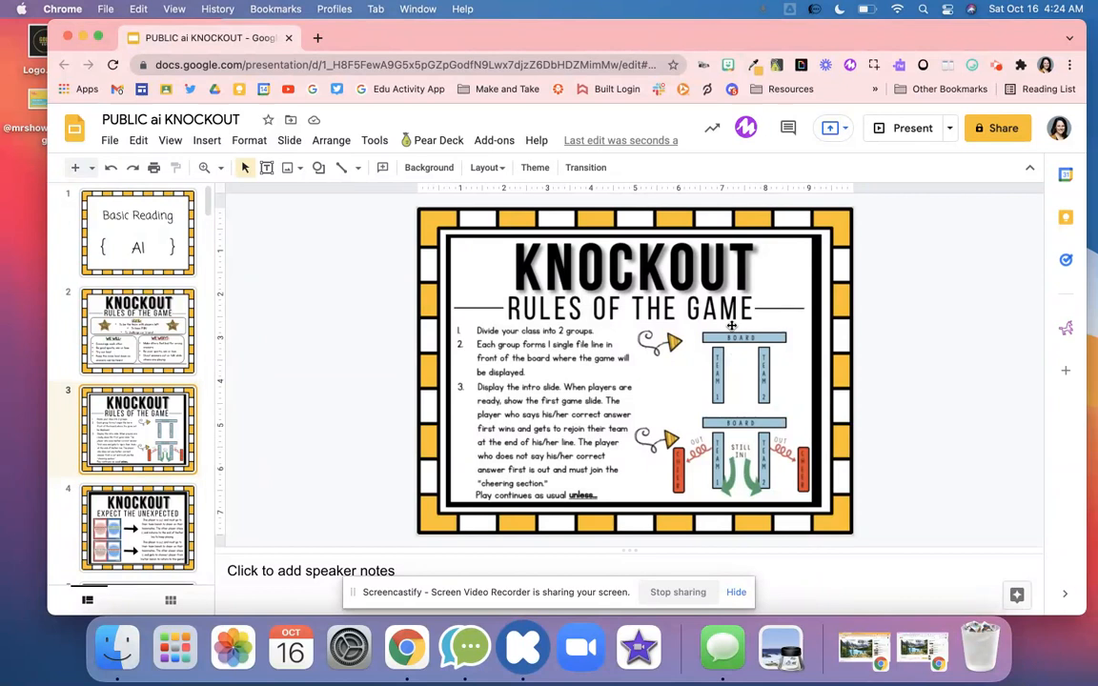
pyautogui.moveTo(686, 387)
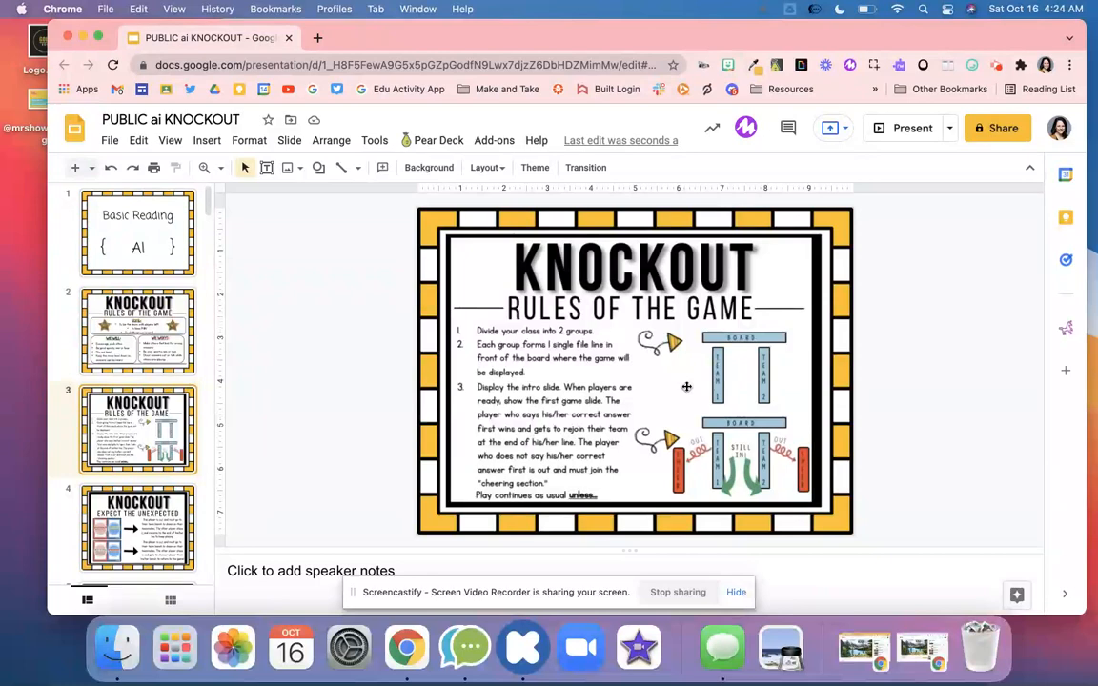
pyautogui.scroll(-3)
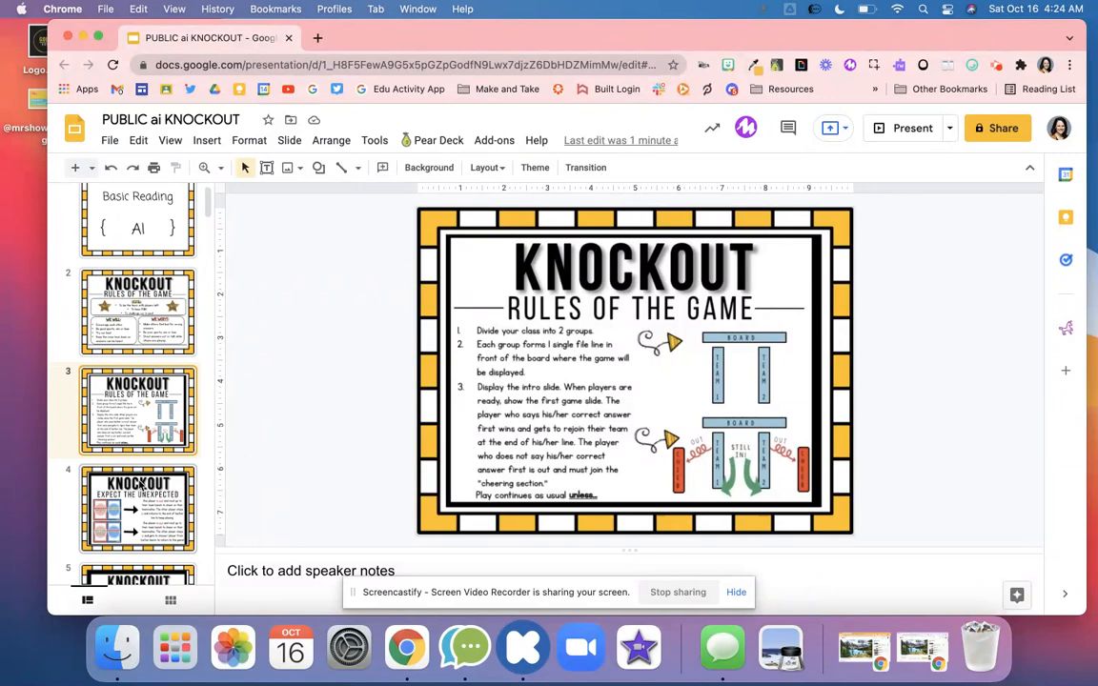
# Select slide 7, the What If… slide on uneven teams and not having fun
pyautogui.click(138, 508)
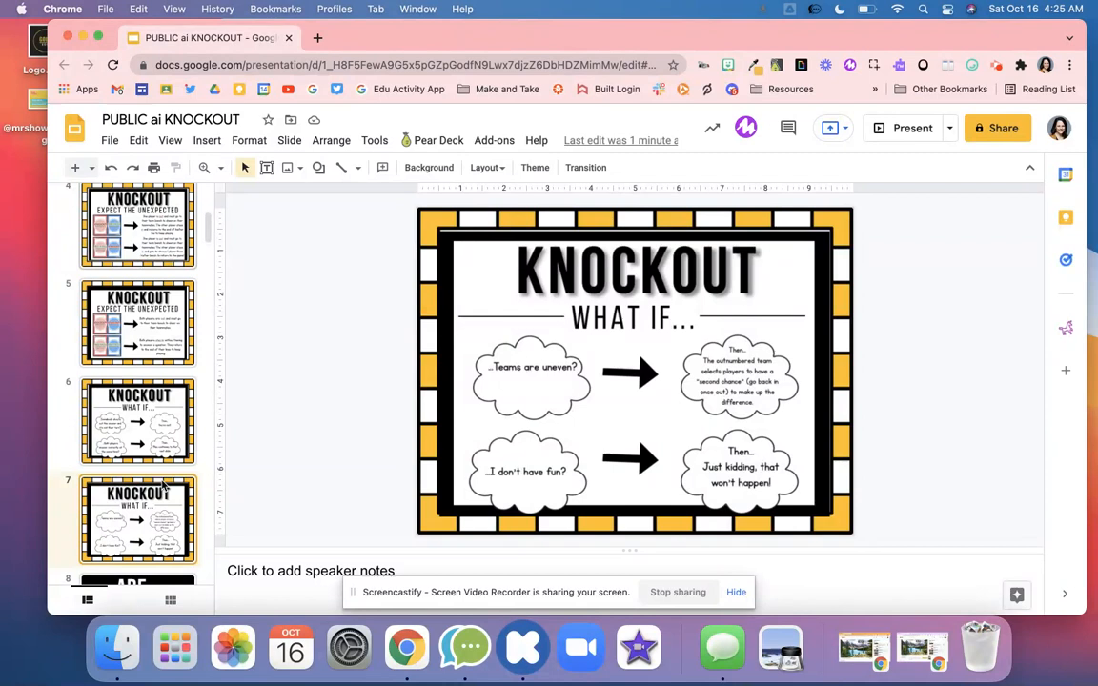
# Pass the Are You Ready? slide to slide 9 and select the word Laid
pyautogui.click(137, 518)
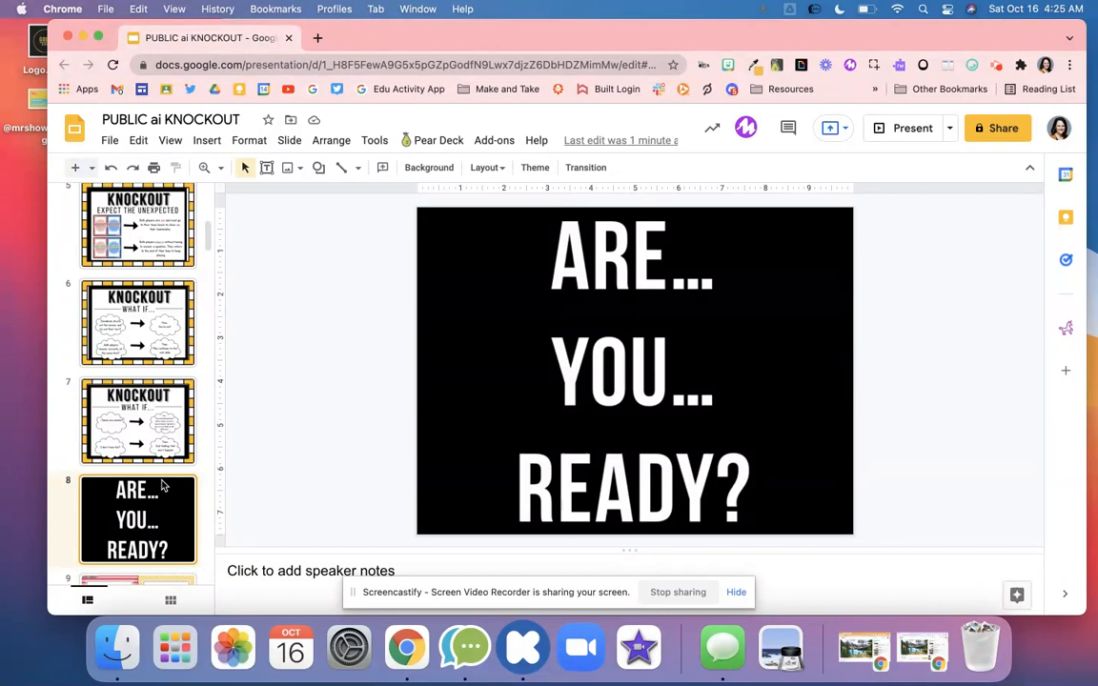
pyautogui.click(138, 519)
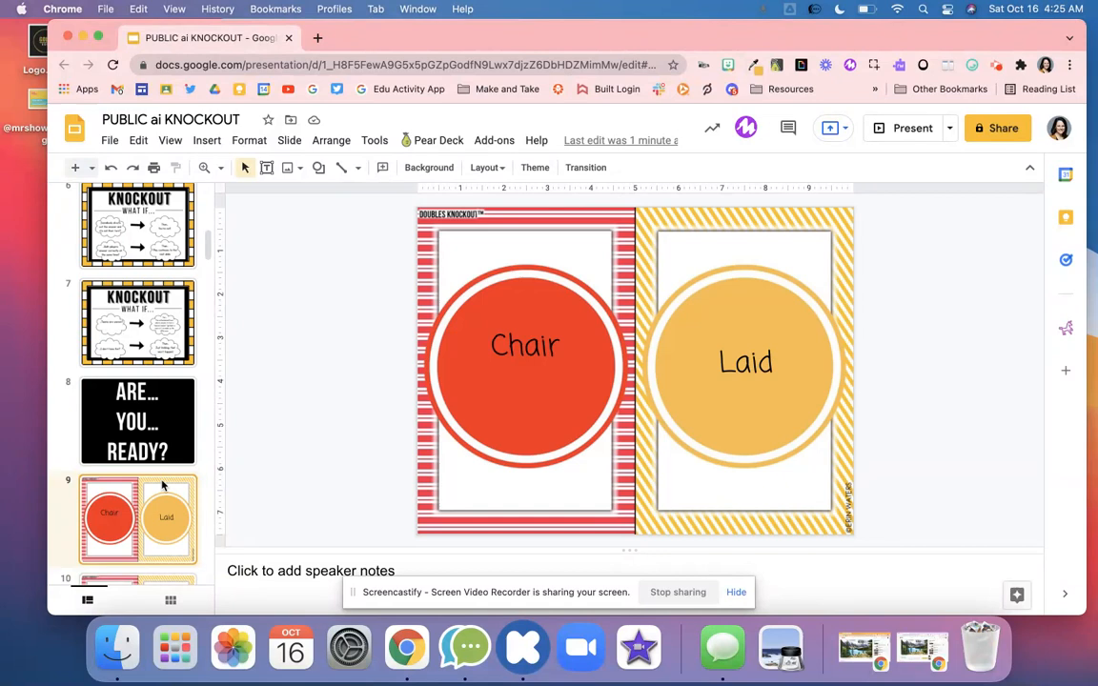
pyautogui.click(746, 362)
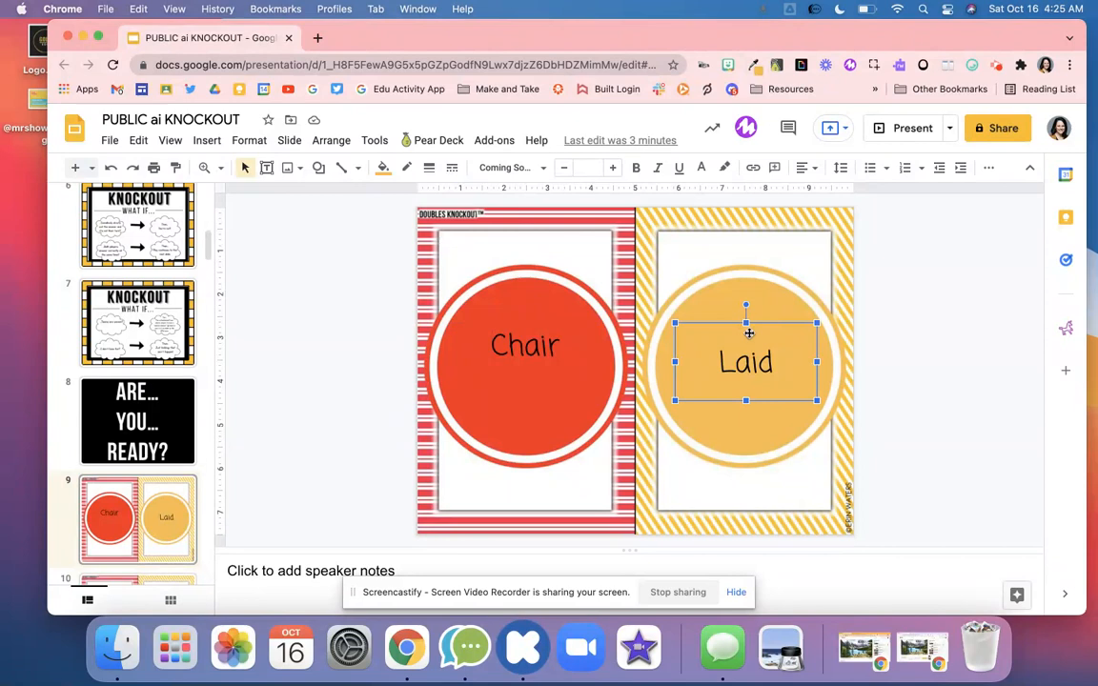
# Scroll the filmstrip down to slide 29, 'Write this sentence: The rain would not stop.'
pyautogui.scroll(-3)
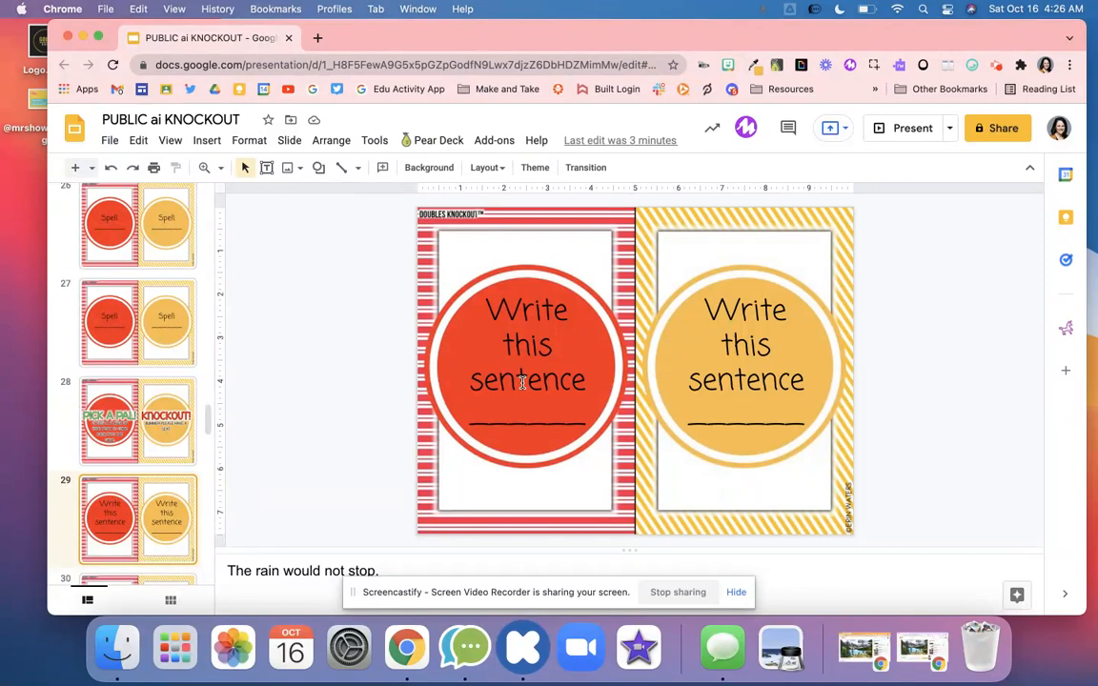
# Scroll the filmstrip down to slide 43, unscrambling 'dail' into 'chain'
pyautogui.scroll(-3)
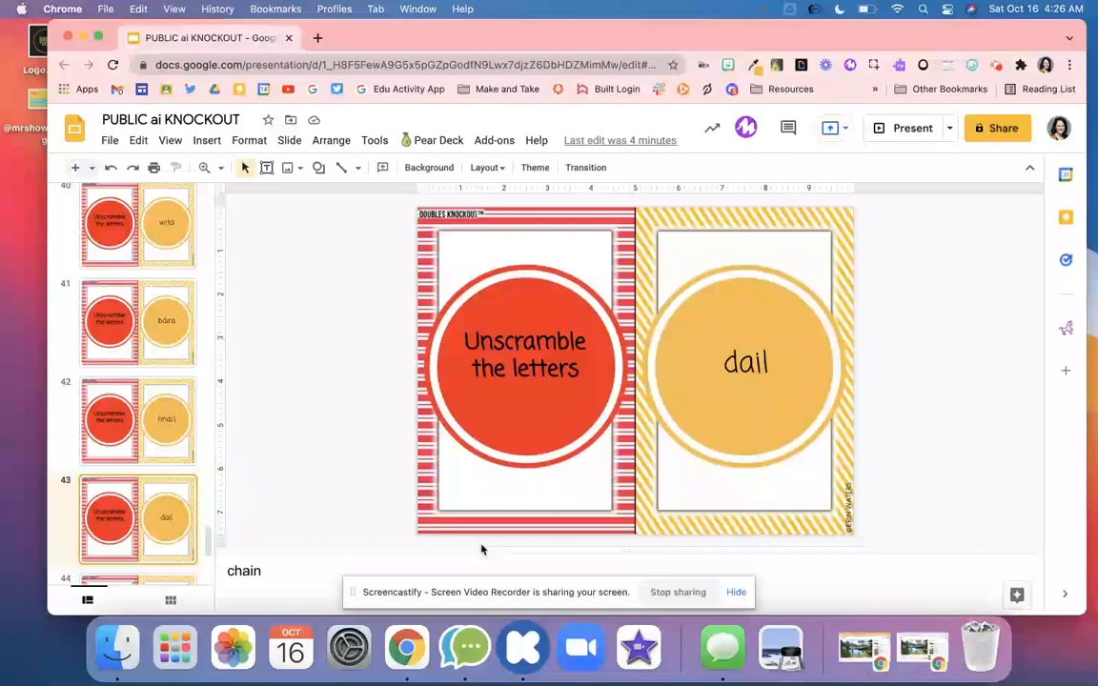
# Scroll the filmstrip back up and start the fullscreen slideshow
pyautogui.scroll(-3)
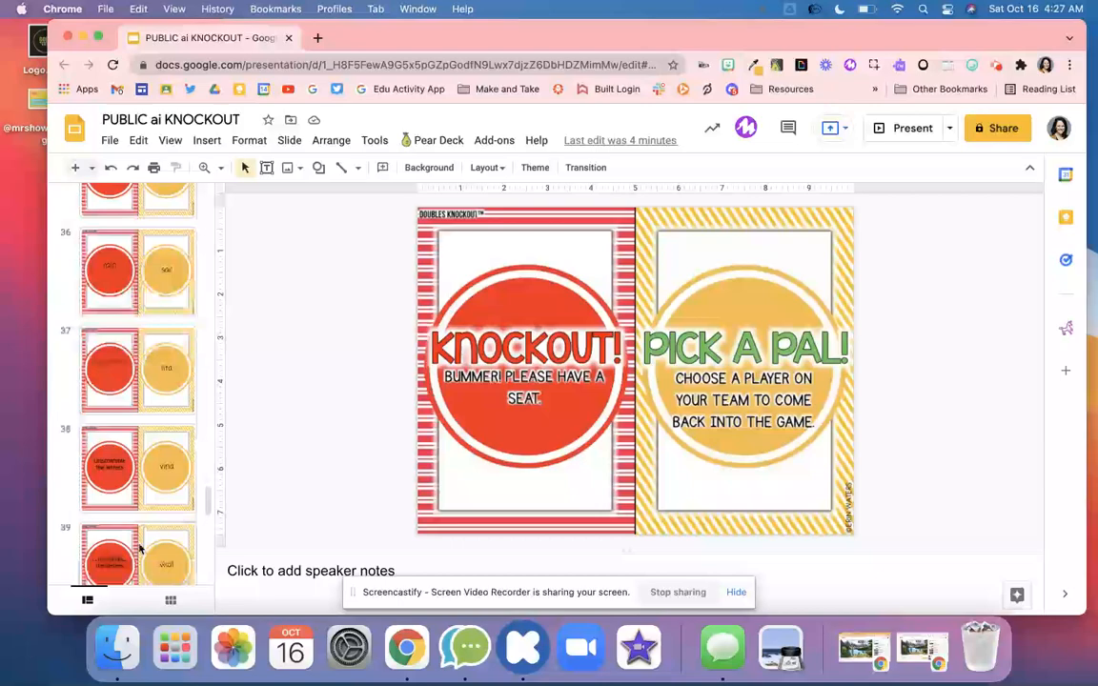
pyautogui.scroll(3)
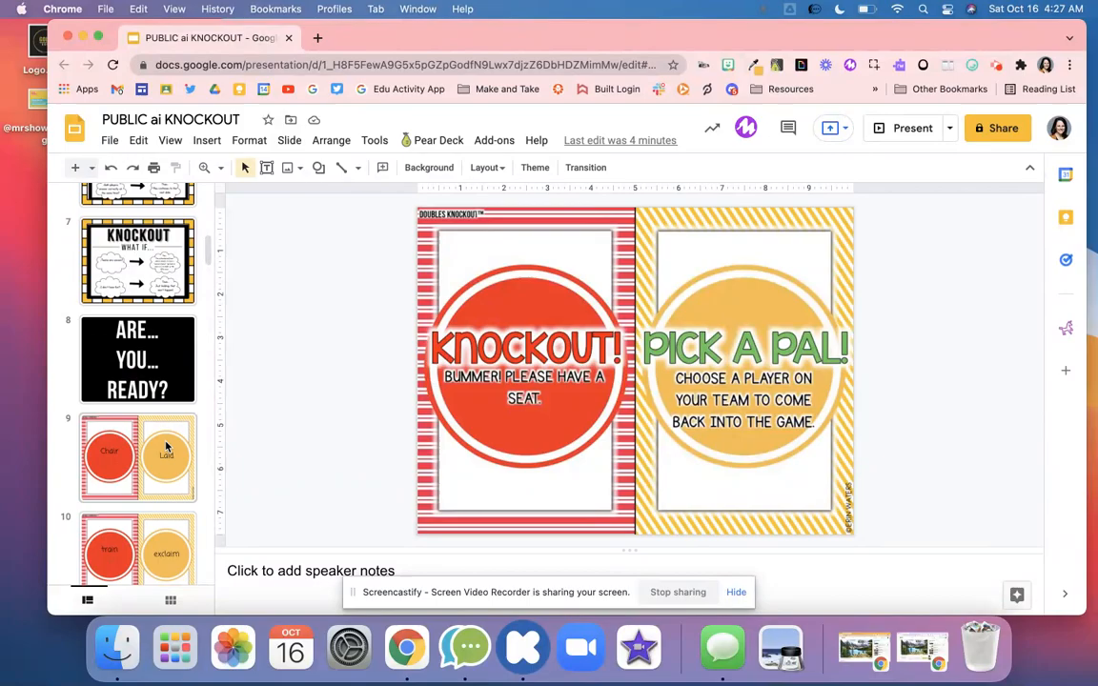
pyautogui.click(911, 127)
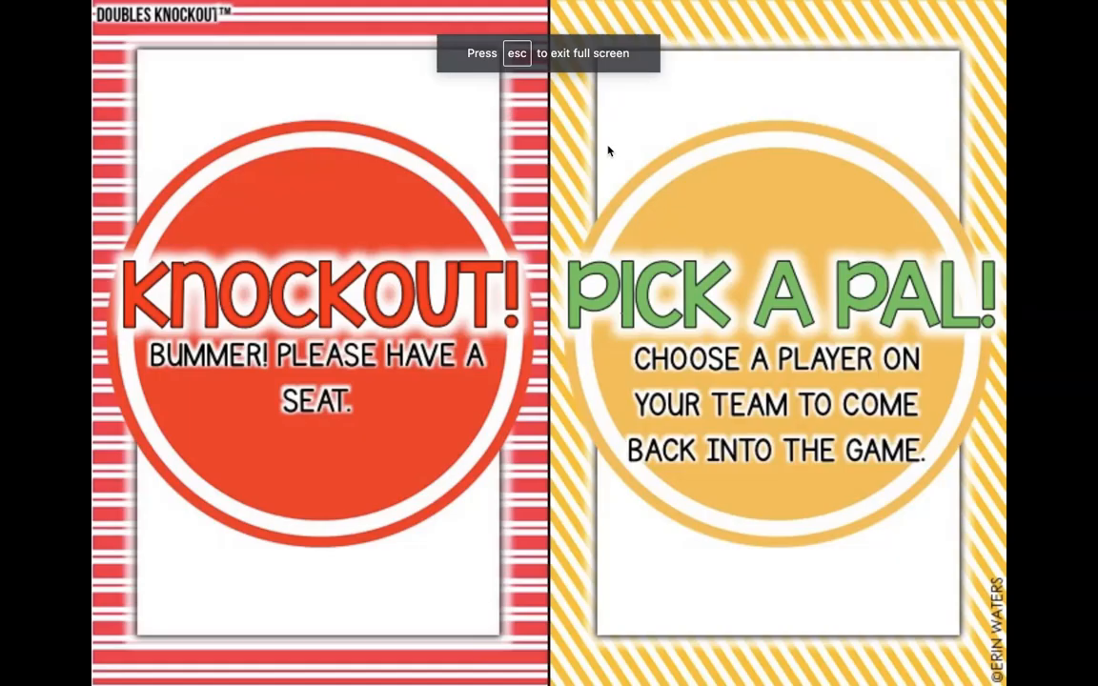